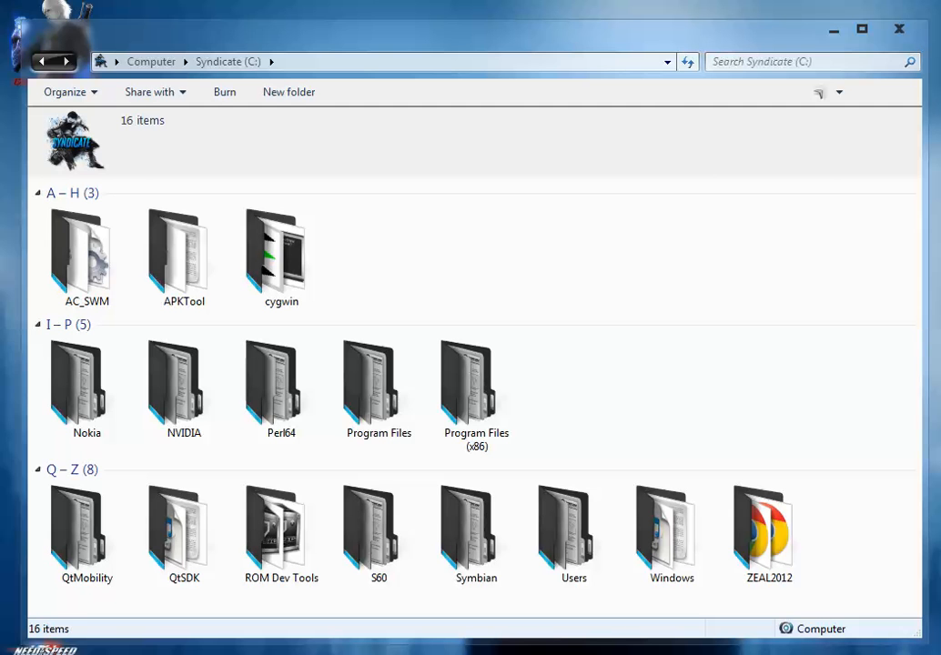
Step: Enter C:\ROM Dev Tools and select the ftf_extractor archive among the nine tool packages
{"action": "left_click", "coordinate": [281, 532]}
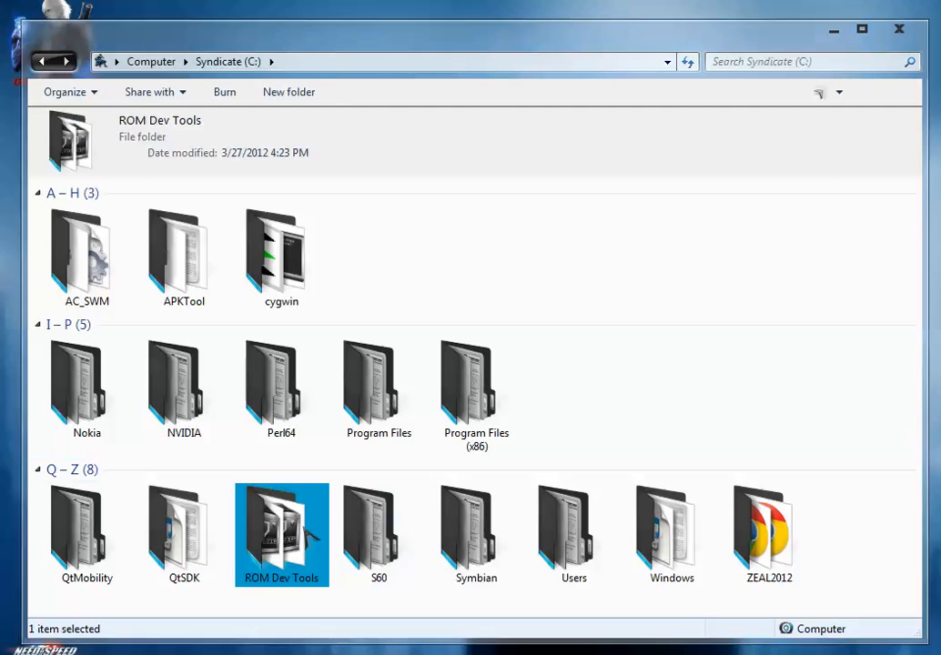
{"action": "double_click", "coordinate": [280, 535]}
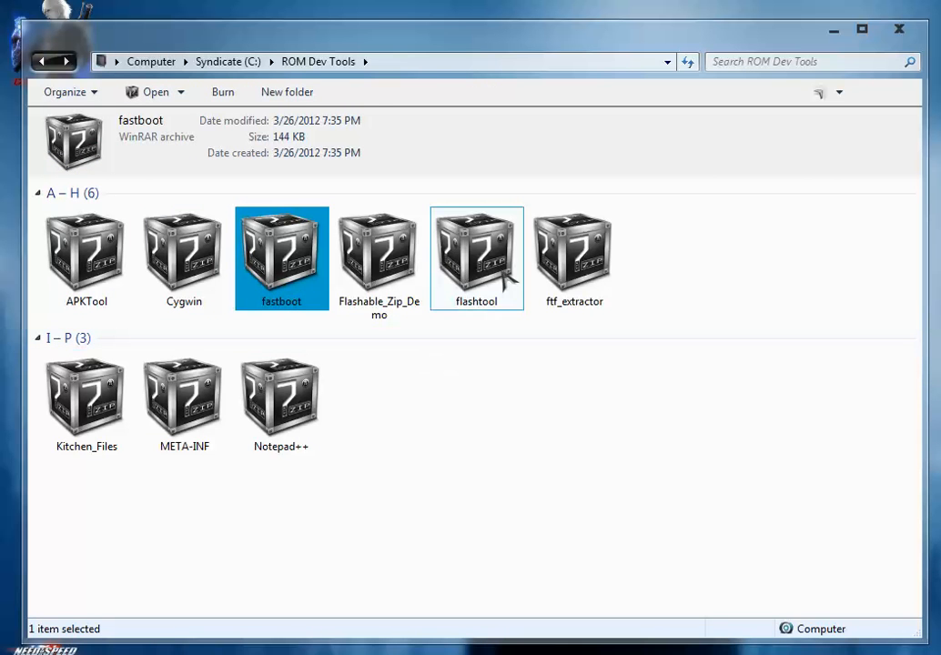
{"action": "left_click", "coordinate": [575, 259]}
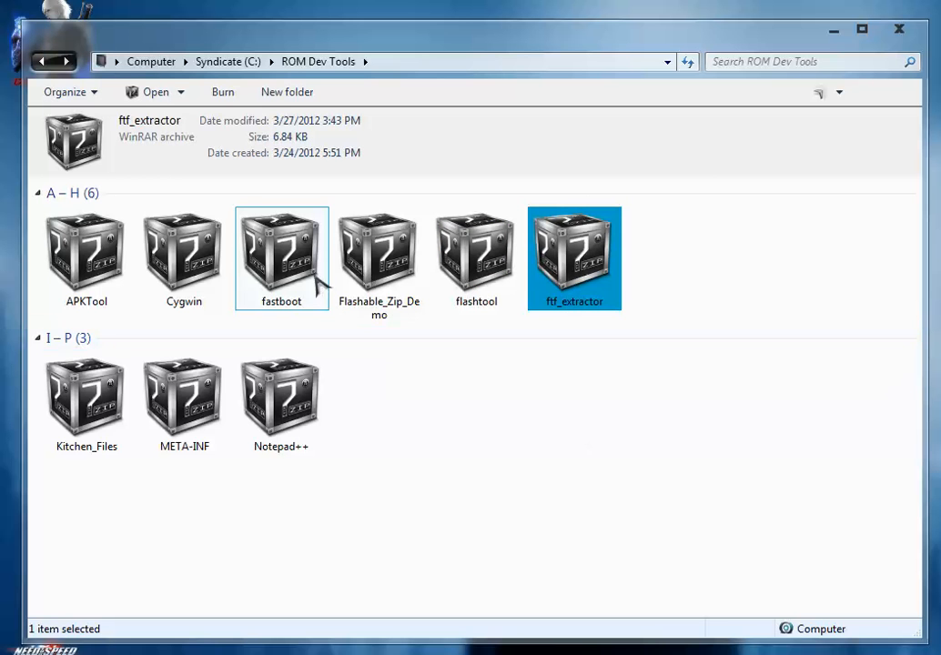
Step: Extract the fastboot folder from fastboot.rar to C:\, then move on to ftf_extractor.rar
{"action": "double_click", "coordinate": [280, 259]}
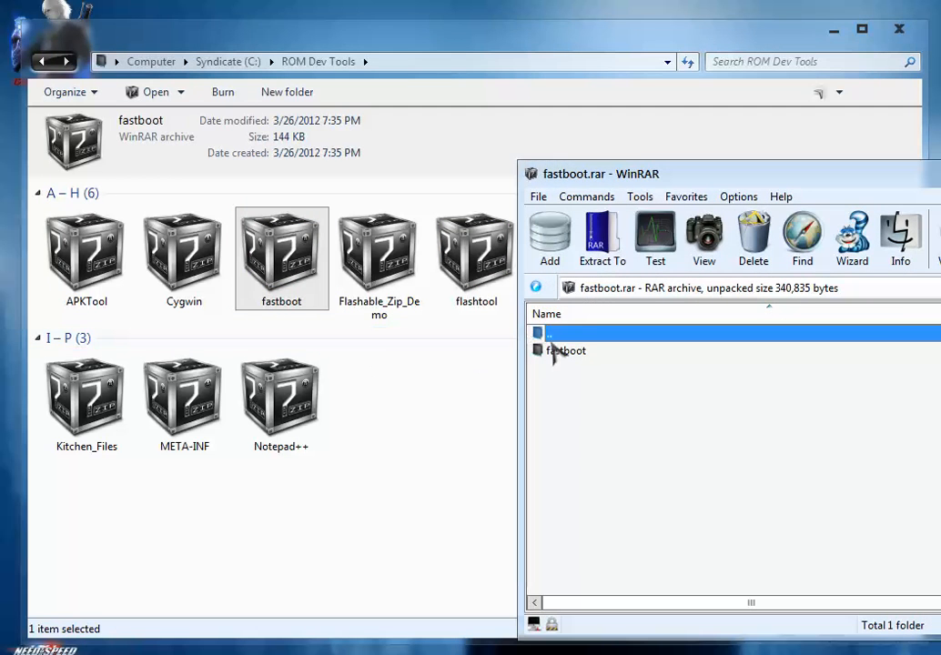
{"action": "left_click", "coordinate": [227, 62]}
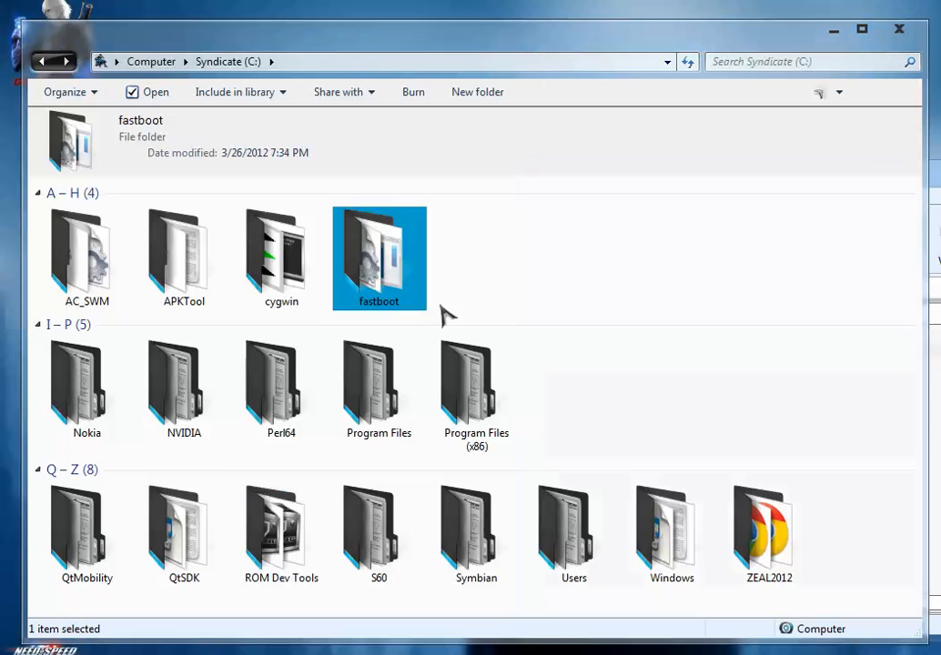
{"action": "double_click", "coordinate": [379, 258]}
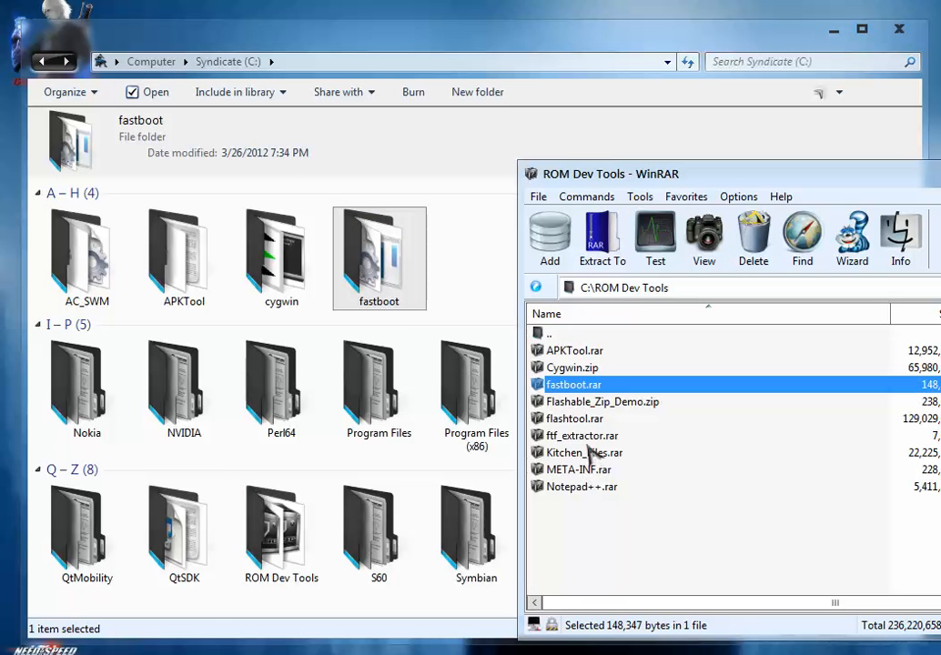
{"action": "double_click", "coordinate": [582, 435]}
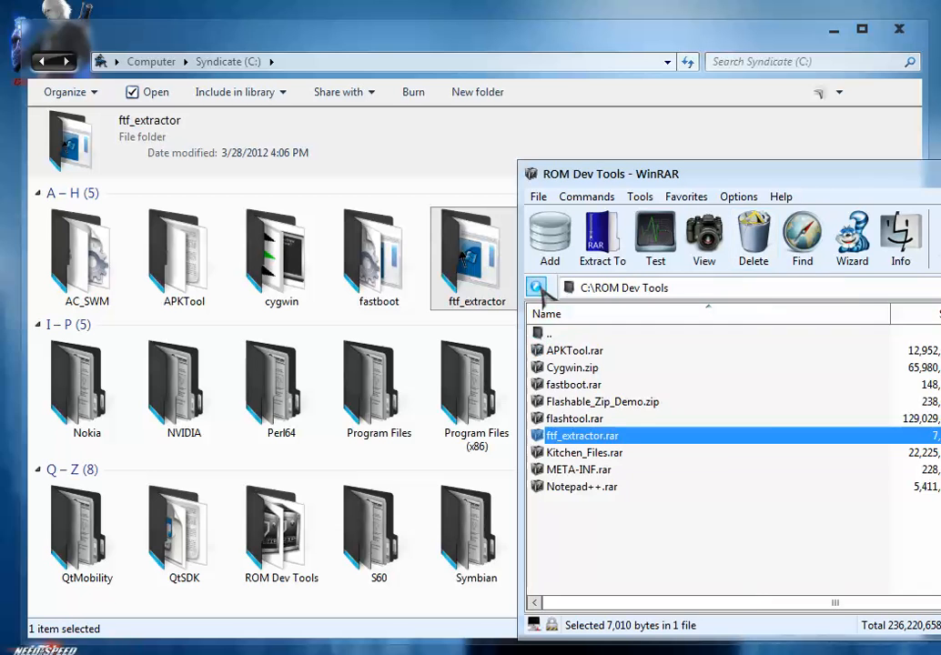
Step: Launch flashtool-0.6.8.0-windows.exe from inside flashtool.rar
{"action": "double_click", "coordinate": [575, 419]}
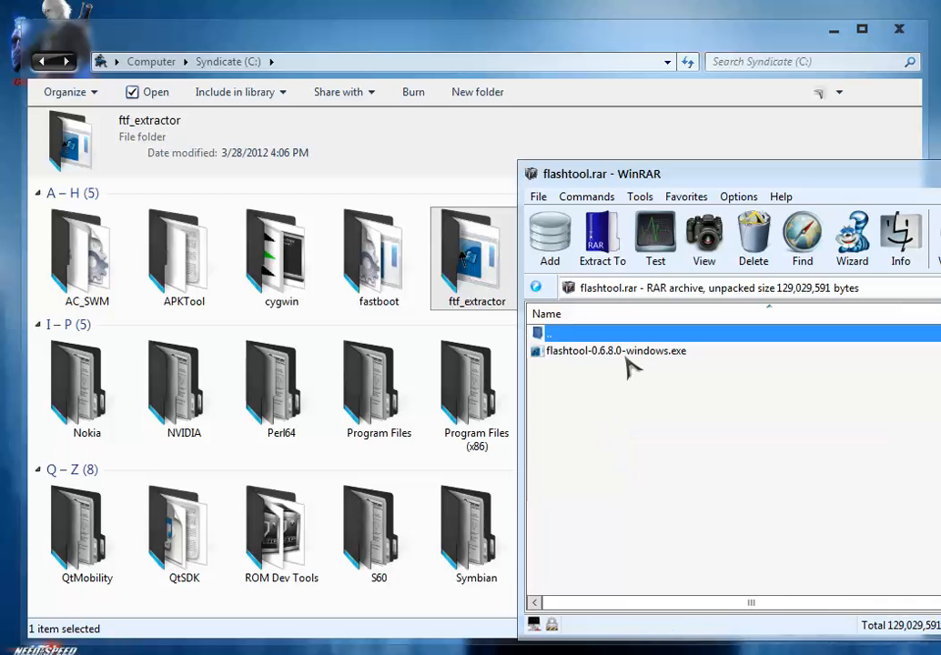
{"action": "left_click", "coordinate": [615, 349]}
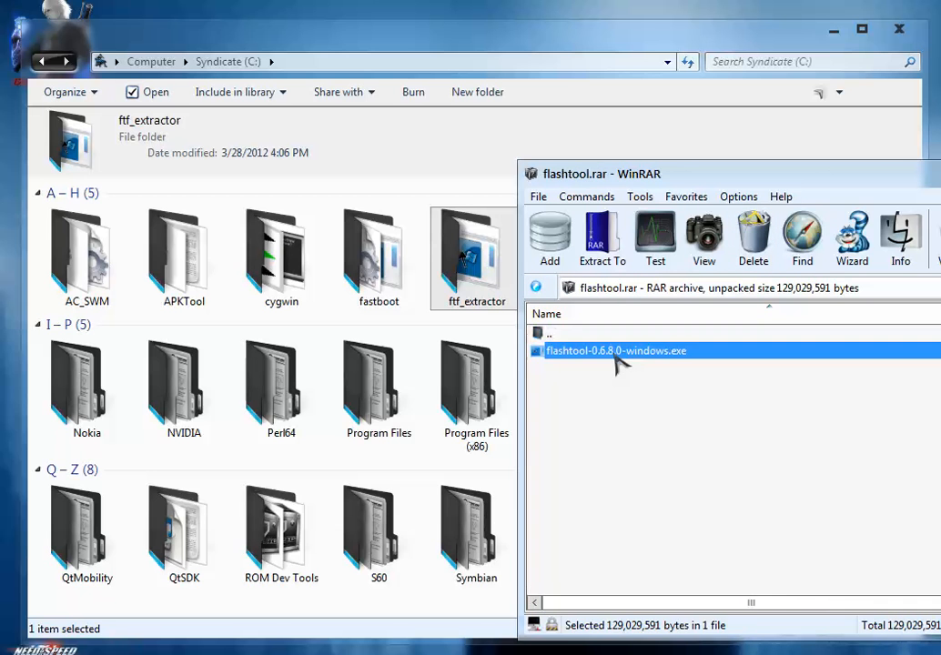
{"action": "left_click", "coordinate": [600, 236]}
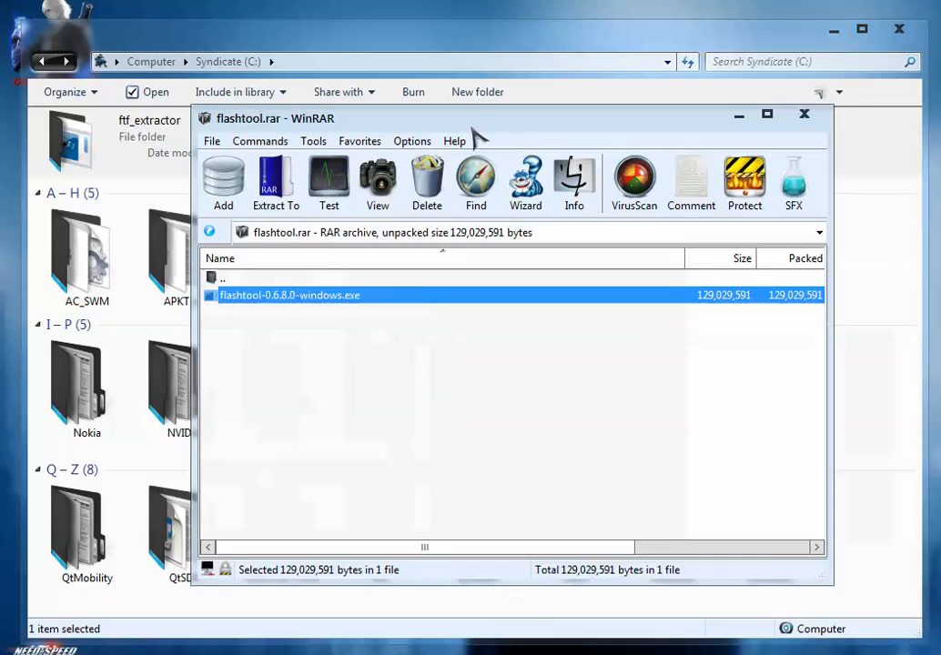
{"action": "left_click", "coordinate": [805, 113]}
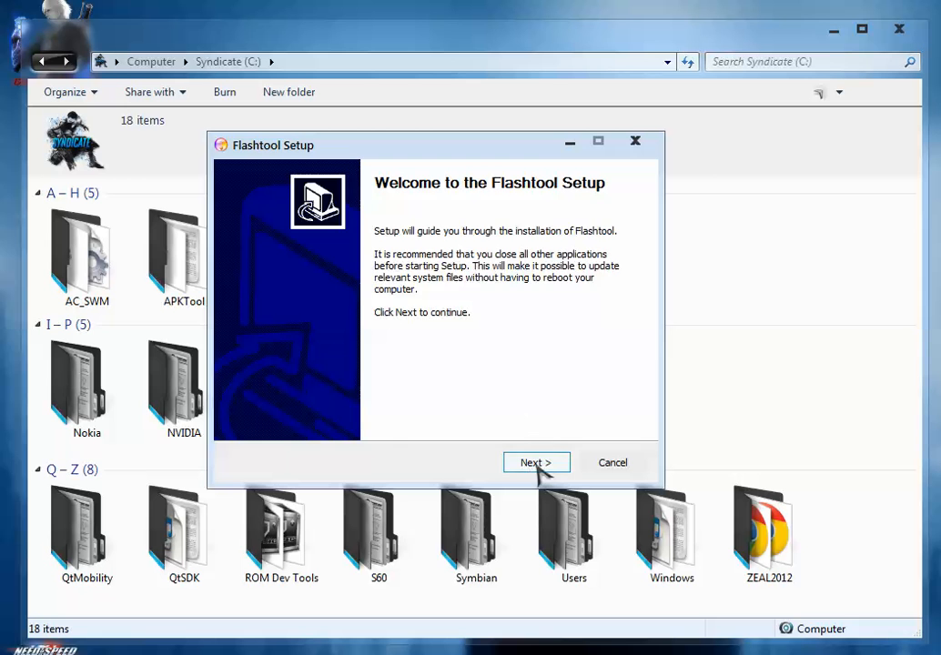
Step: Run Flashtool Setup with the default Start Menu folder, installing to C:\Flashtool, and finish
{"action": "left_click", "coordinate": [535, 463]}
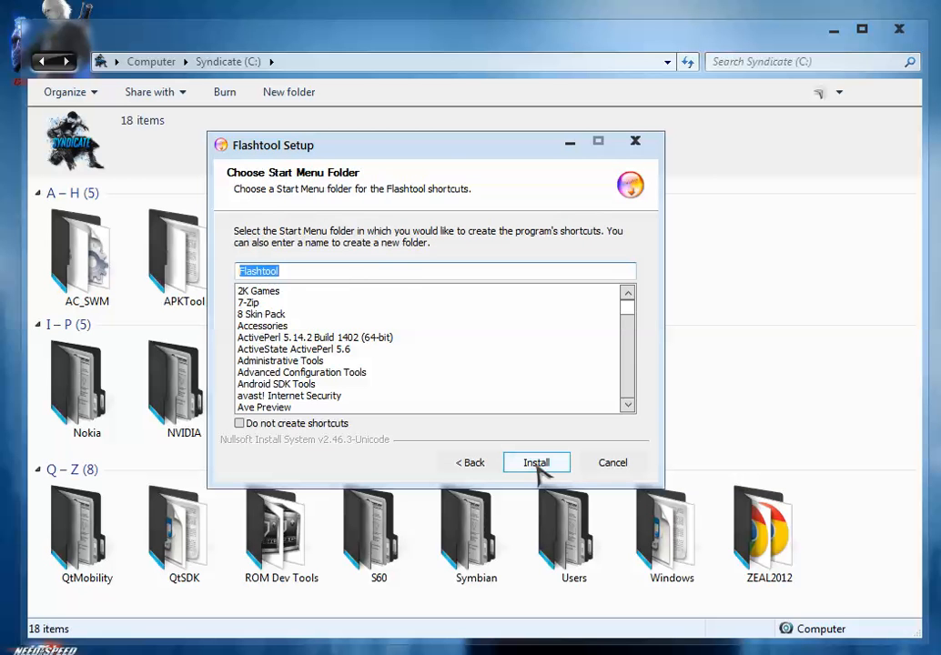
{"action": "left_click", "coordinate": [535, 462]}
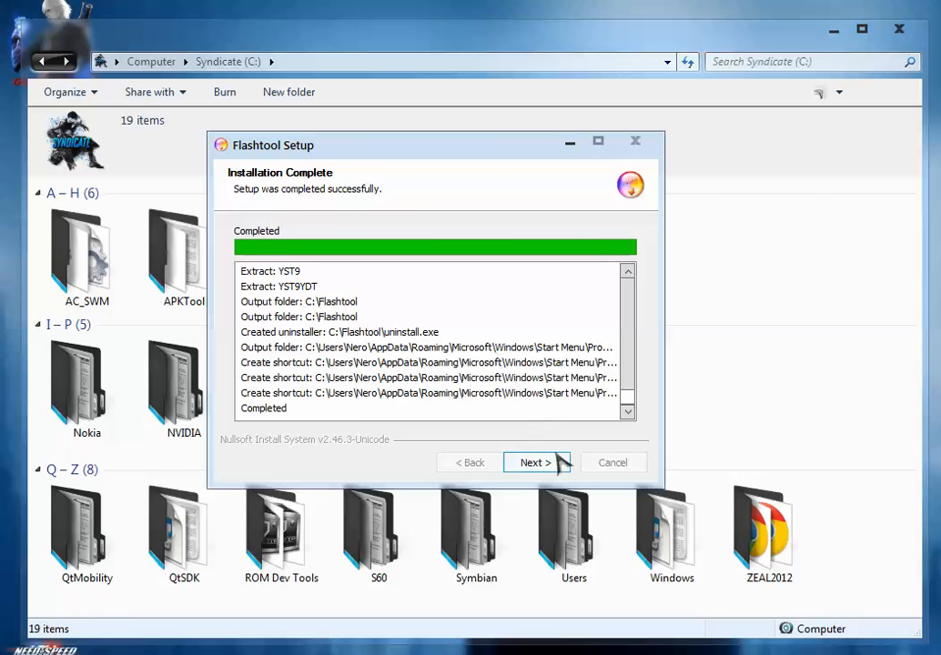
{"action": "left_click", "coordinate": [535, 462]}
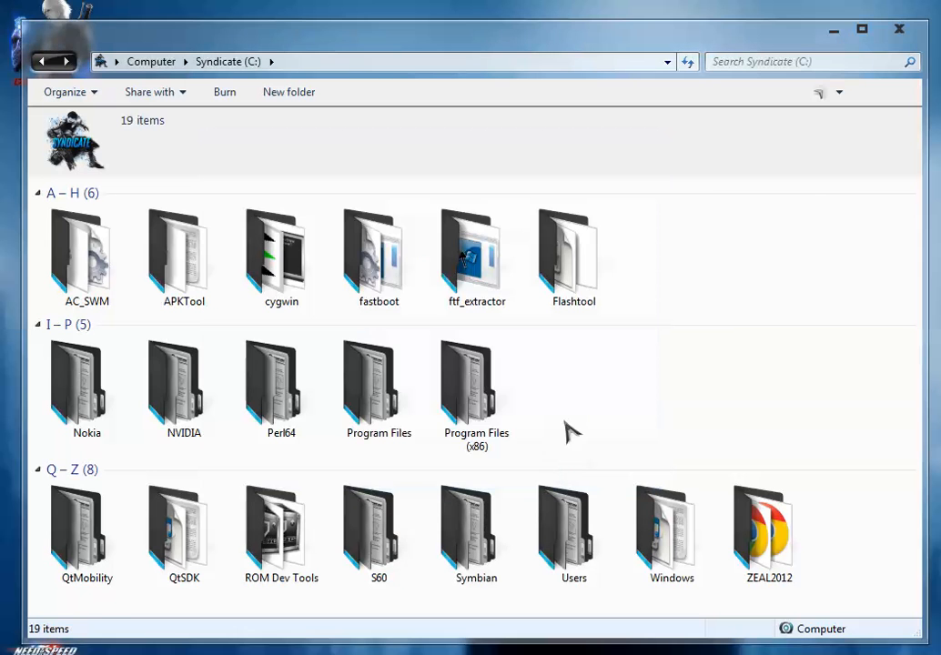
Step: Check the new C:\Flashtool folder's contents, then go back into ROM Dev Tools
{"action": "double_click", "coordinate": [575, 255]}
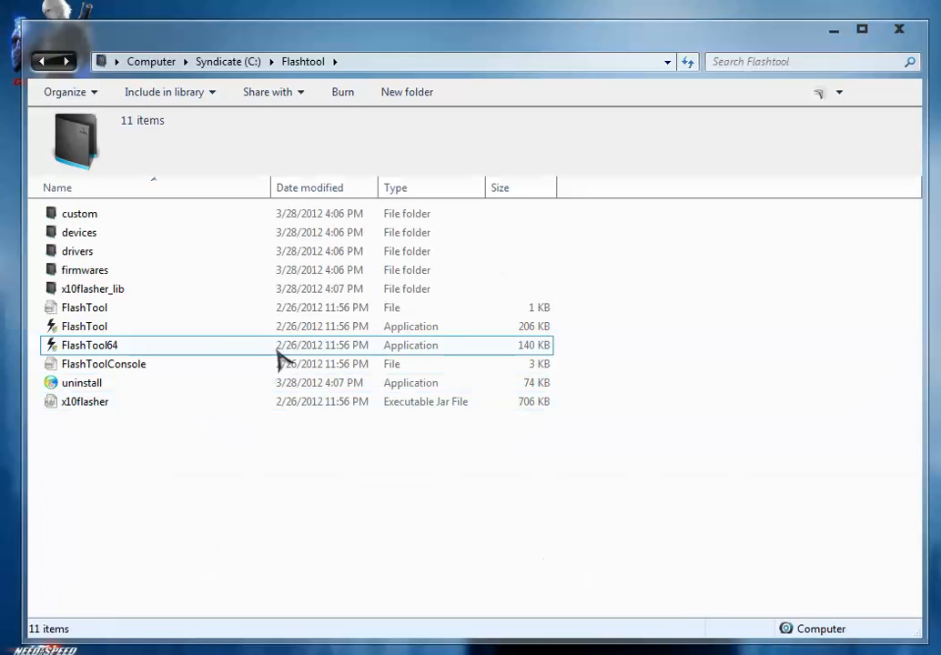
{"action": "left_click", "coordinate": [42, 62]}
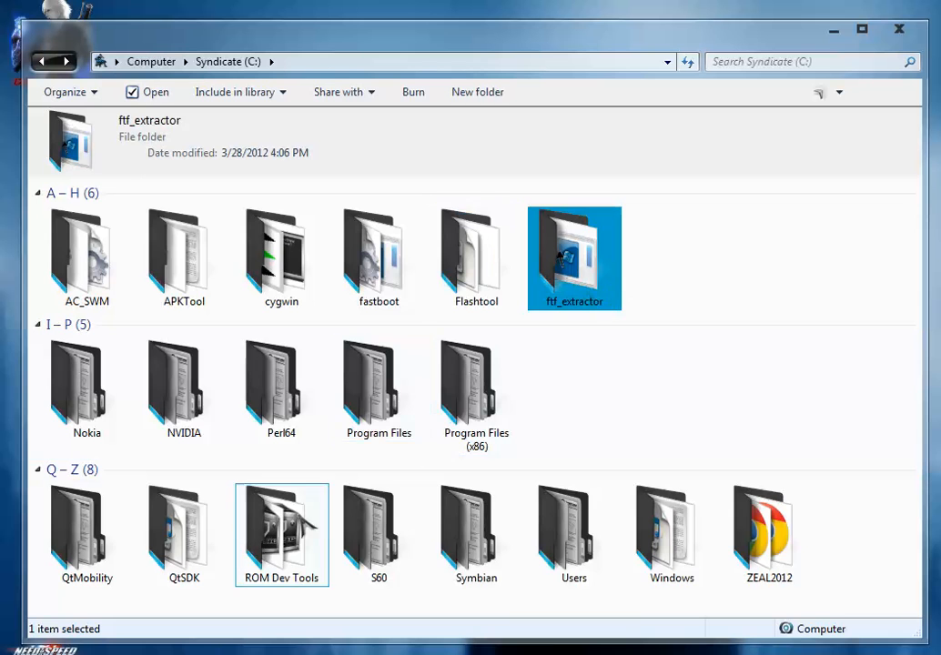
{"action": "double_click", "coordinate": [280, 535]}
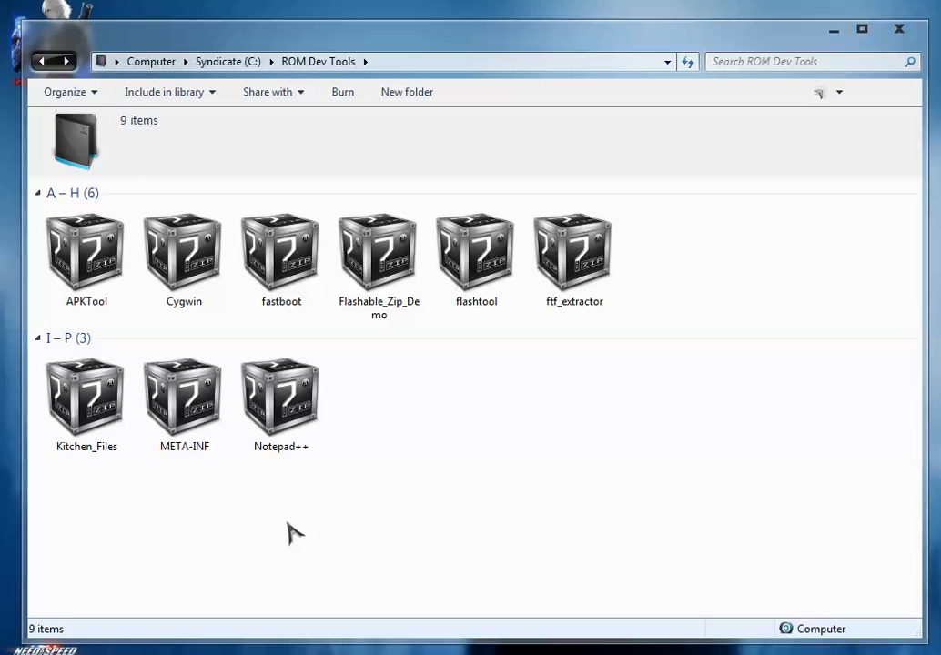